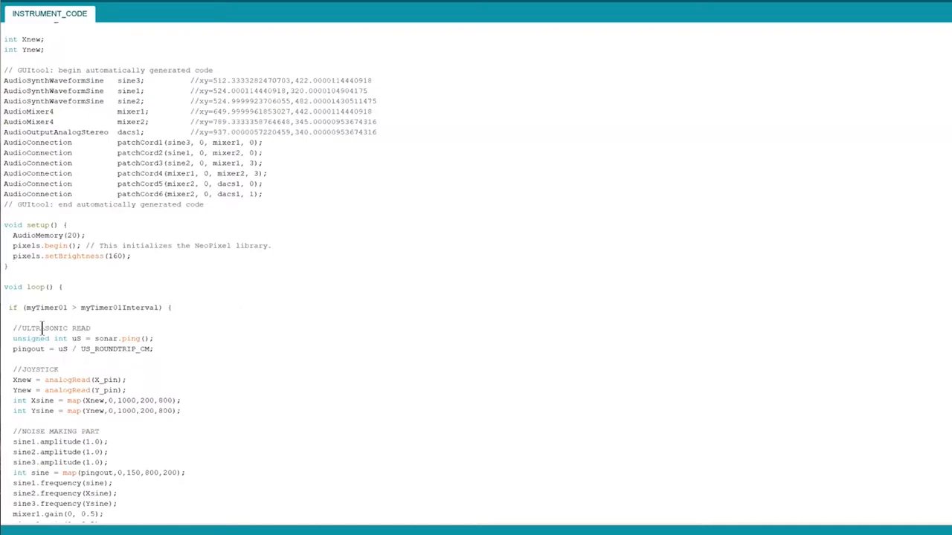
scroll(down, 3)
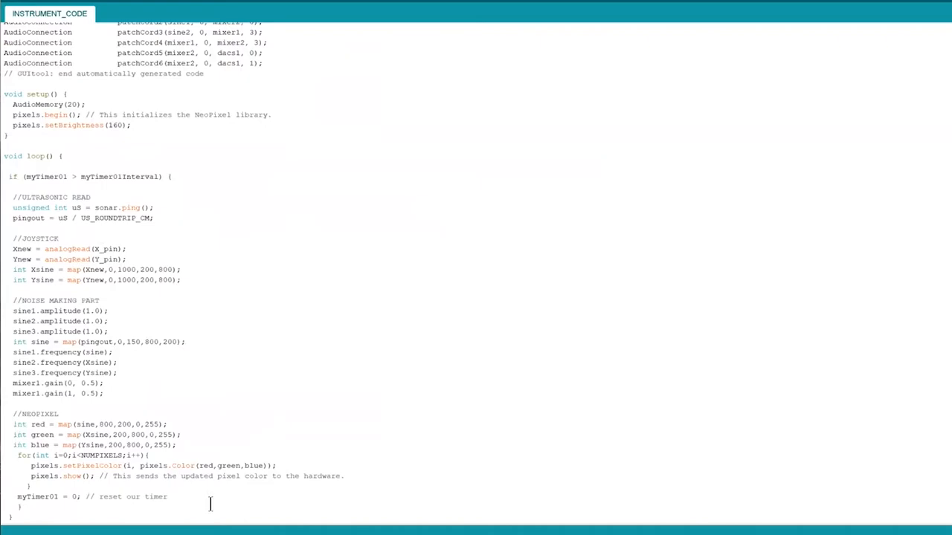
scroll(up, 3)
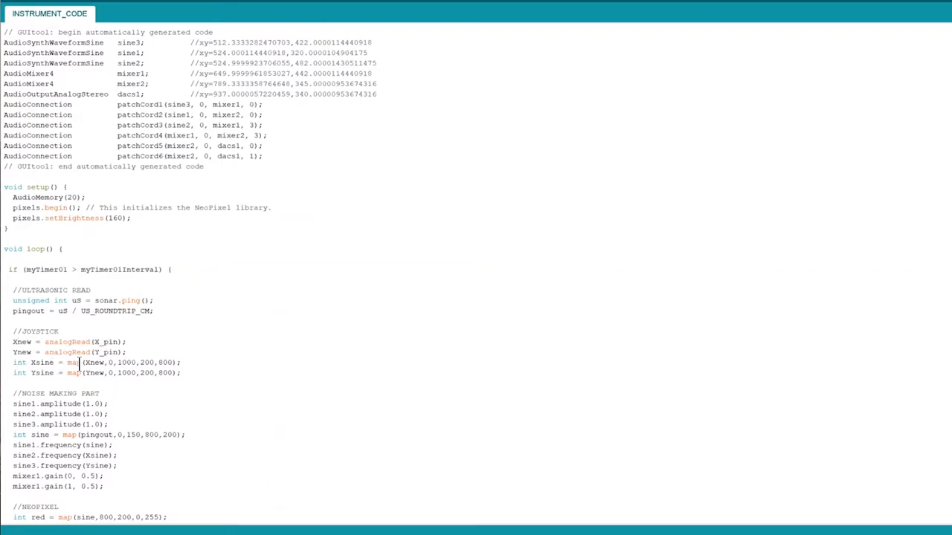
scroll(down, 3)
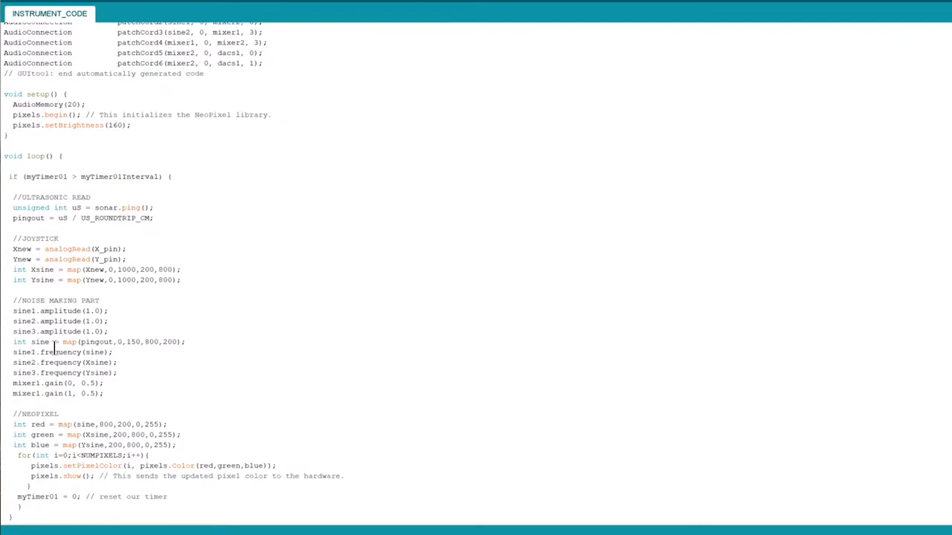
mouse_move(156, 342)
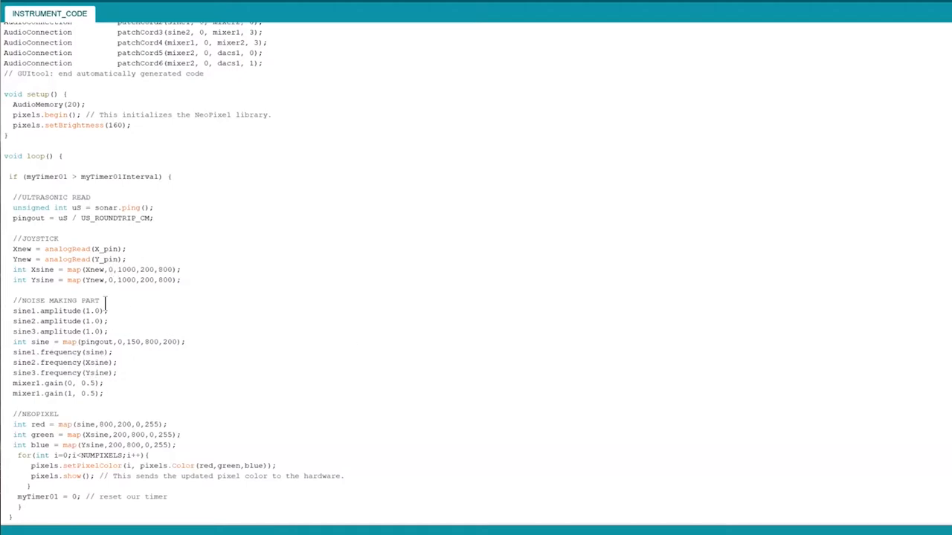
mouse_move(131, 312)
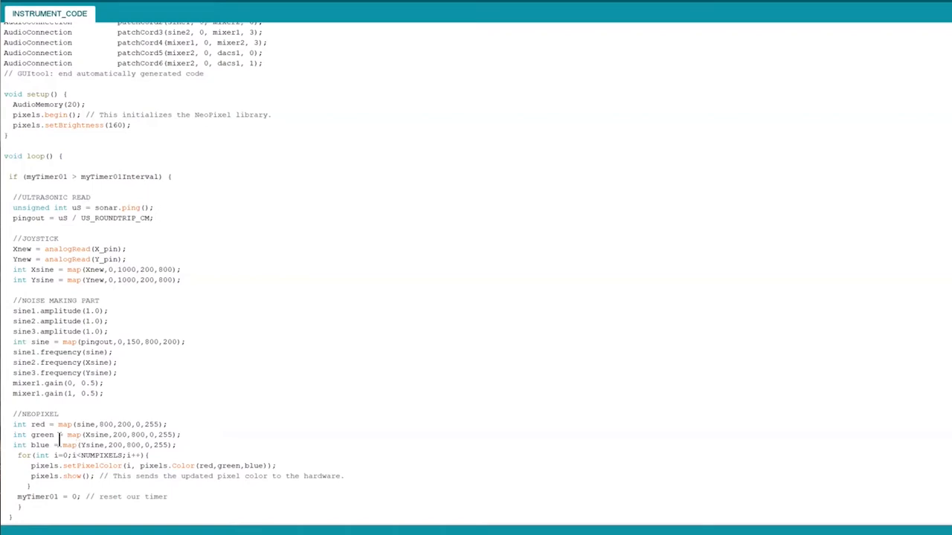
mouse_move(209, 454)
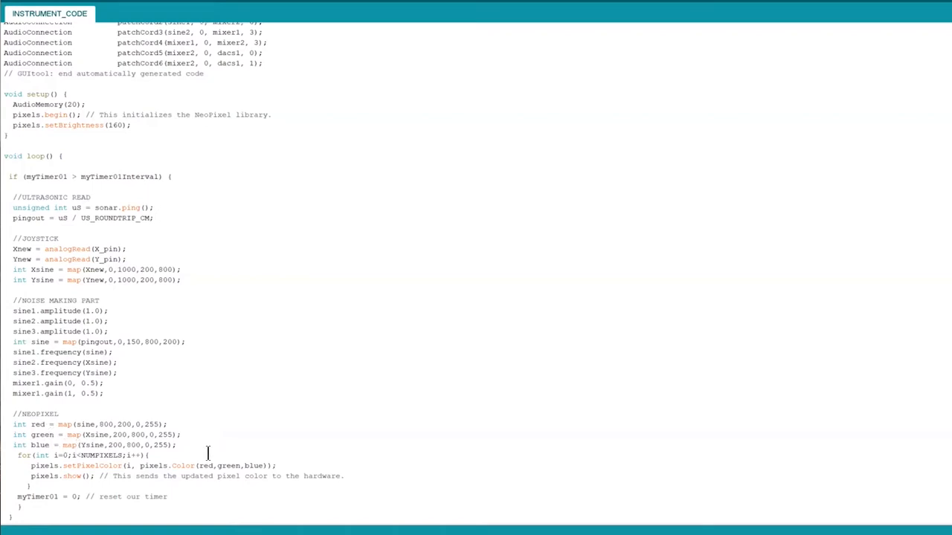